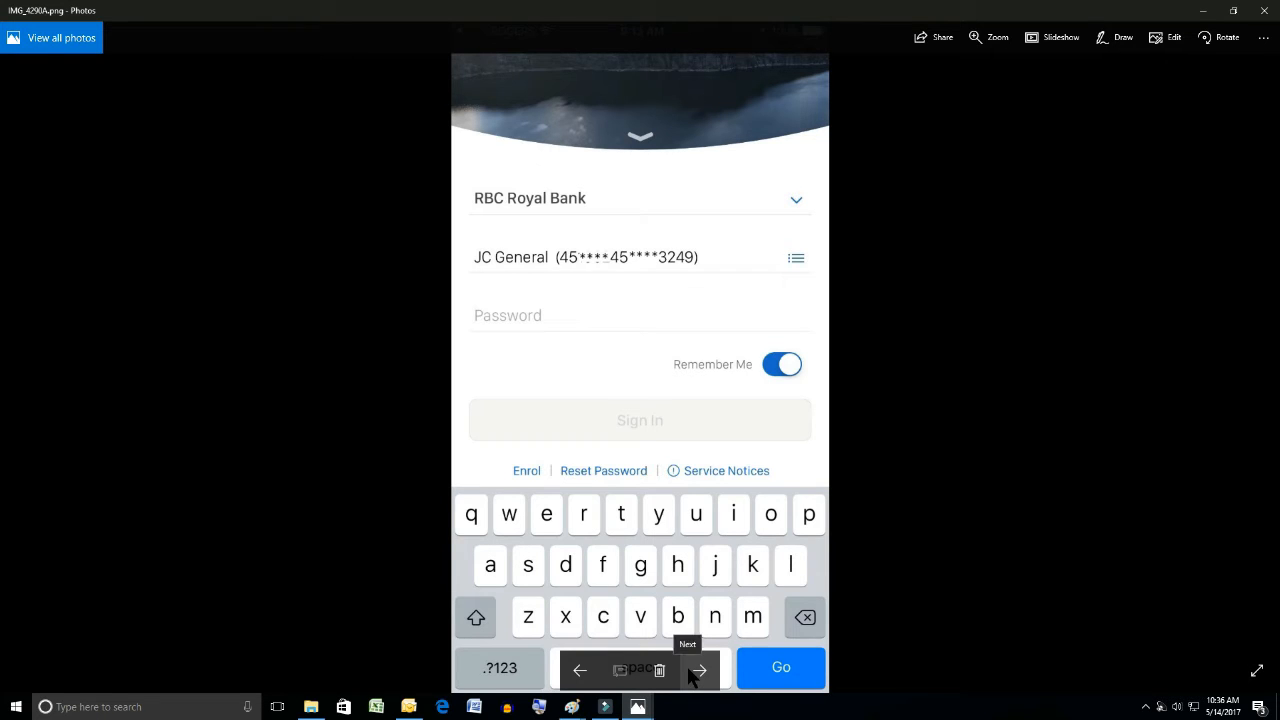
- Advance from the sign-in screenshot to the Account Summary screenshot
{"action": "left_click", "coordinate": [700, 670]}
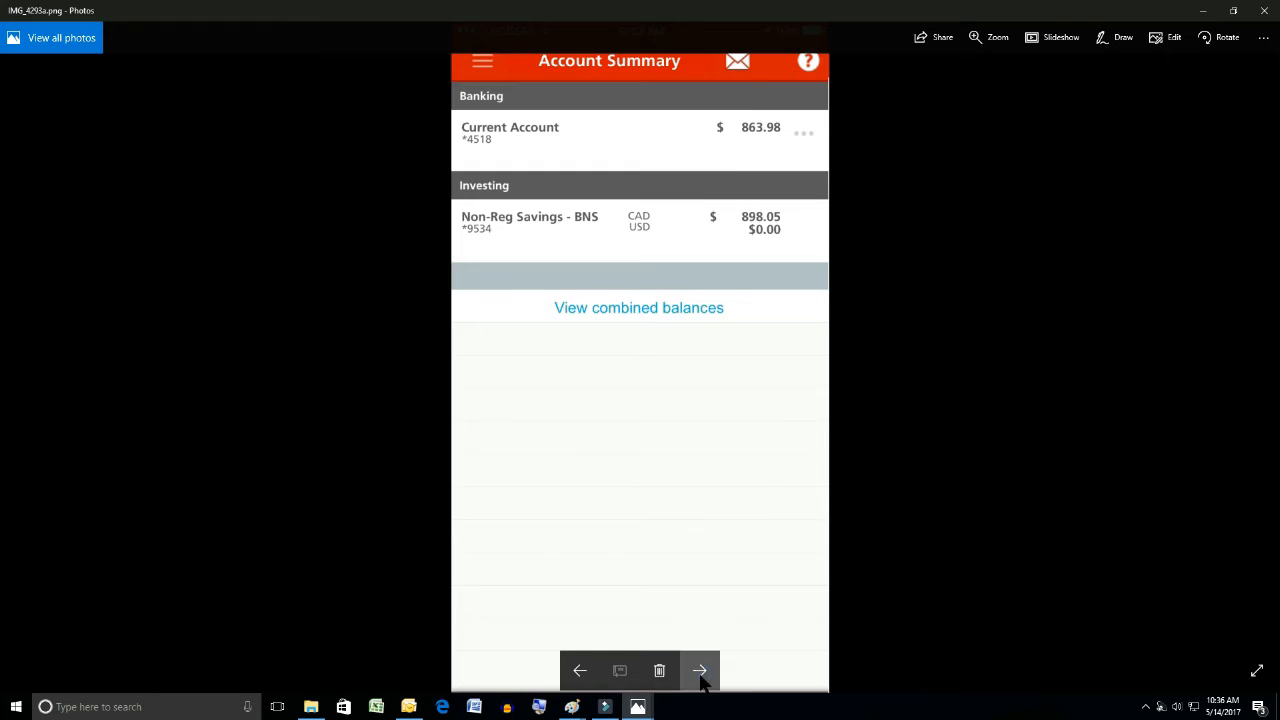
- Move past the annotated account summary to the app menu screenshot with INTERAC e-Transfer marked
{"action": "left_click", "coordinate": [700, 670]}
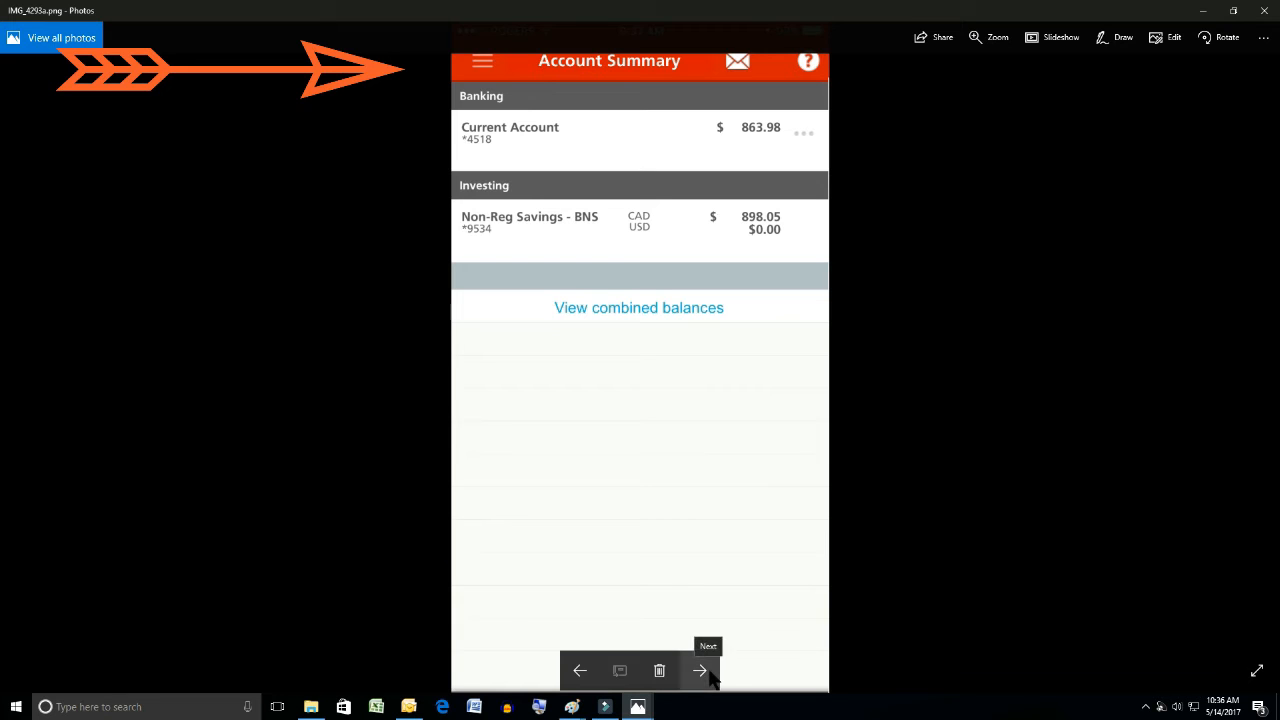
{"action": "left_click", "coordinate": [700, 670]}
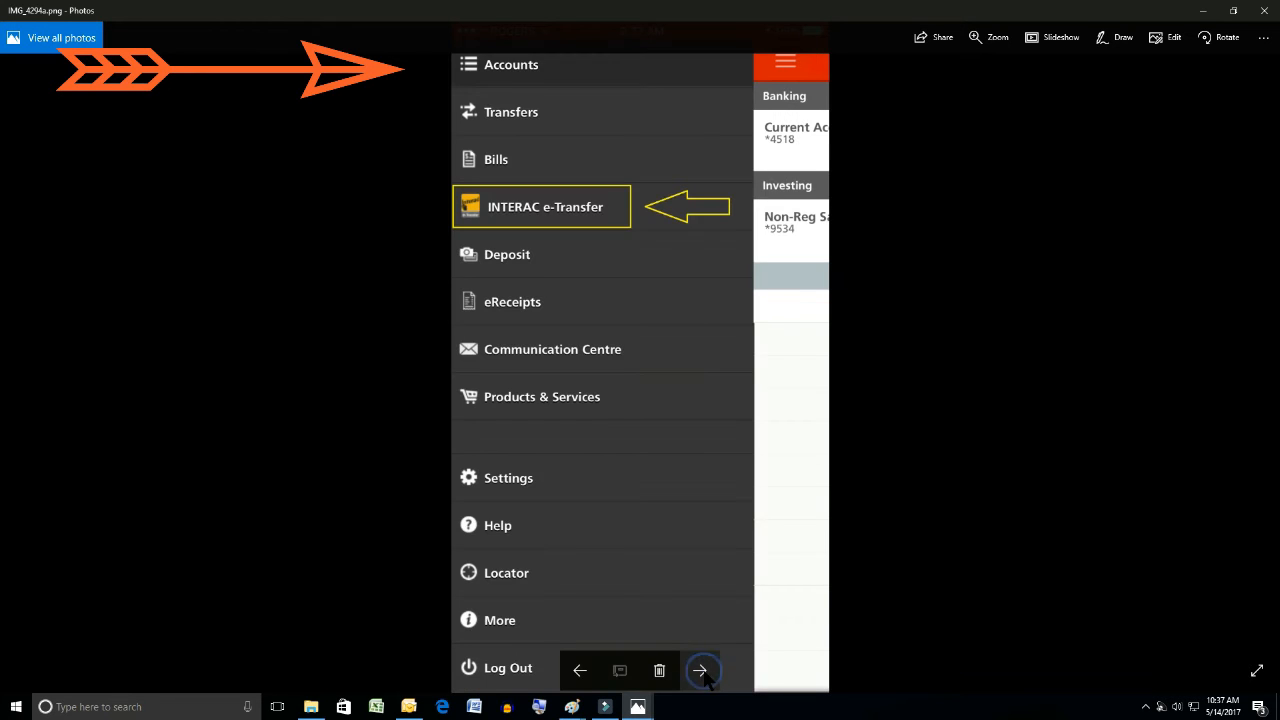
- Show the INTERAC e-Transfer send screenshot with the E-Mail option marked
{"action": "left_click", "coordinate": [702, 670]}
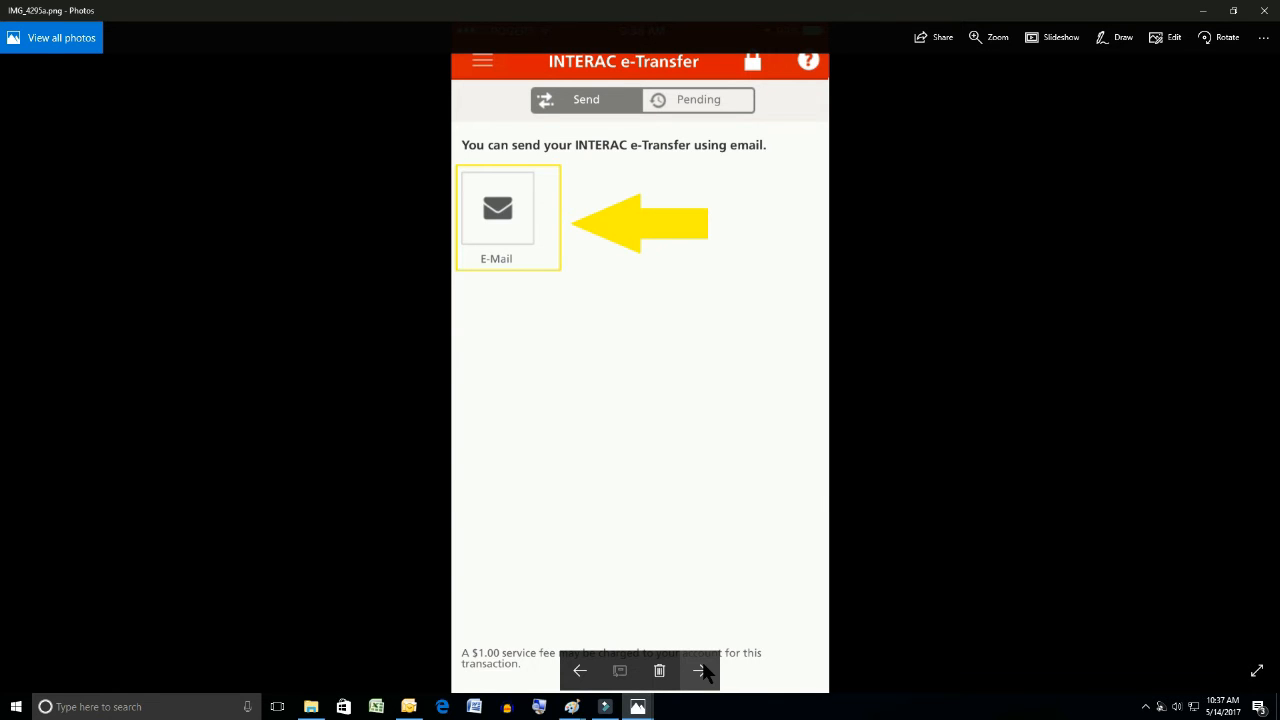
- Move past the e-Transfer form screenshot to the Select Recipient contact list screenshot
{"action": "left_click", "coordinate": [498, 208]}
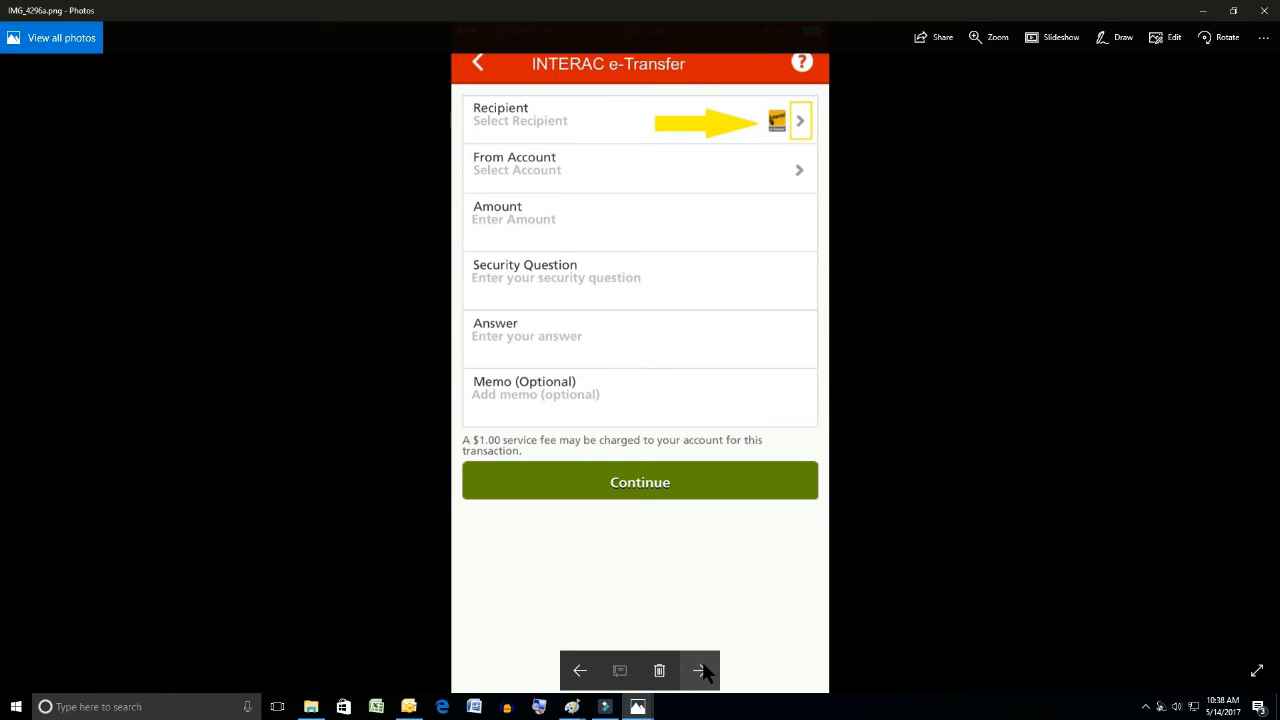
{"action": "left_click", "coordinate": [800, 120]}
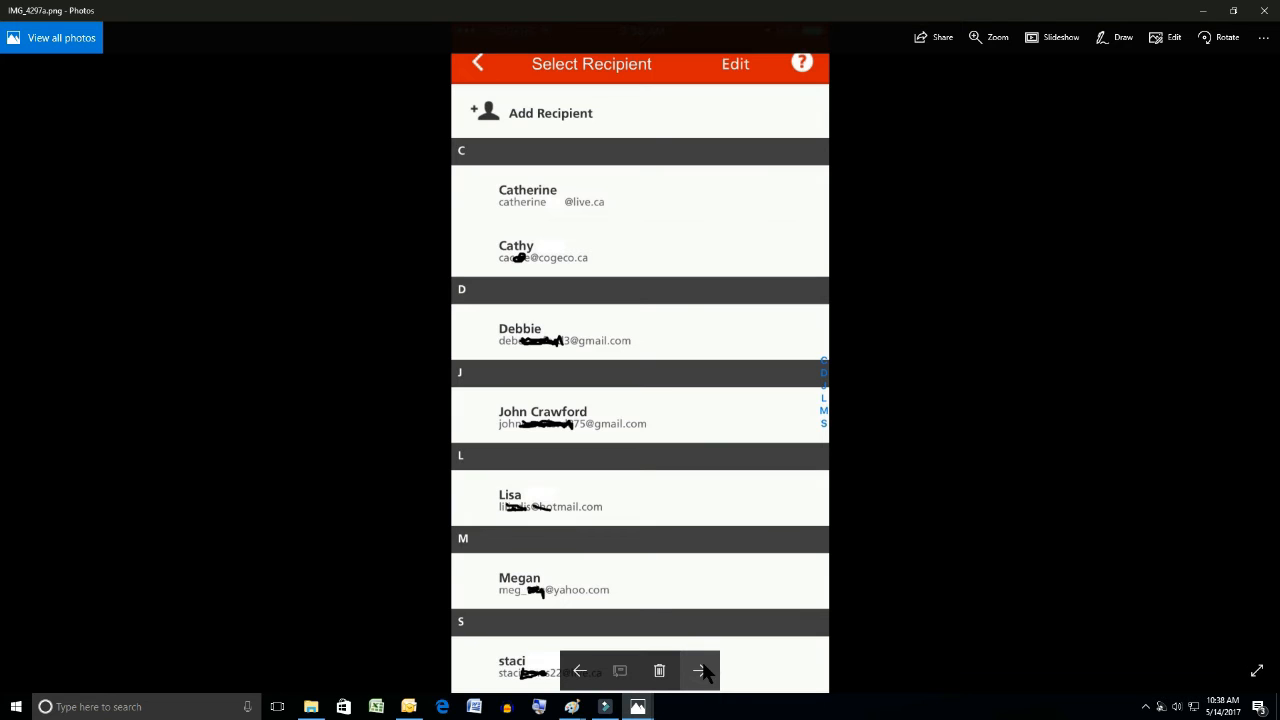